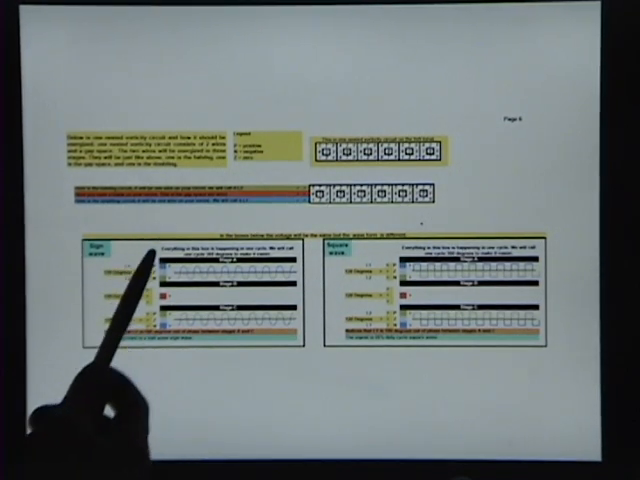
pyautogui.moveTo(180, 280)
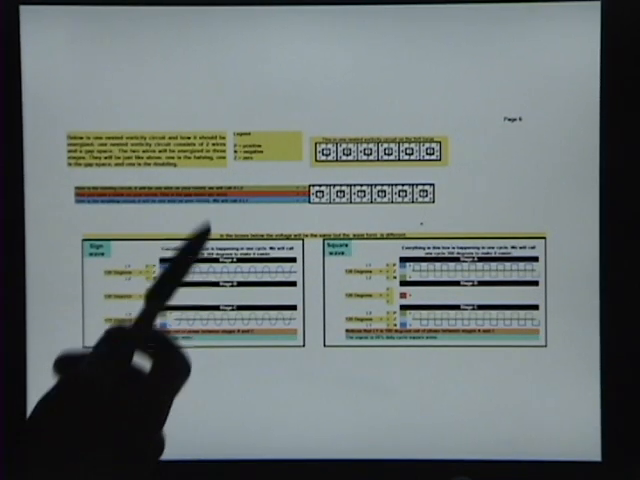
pyautogui.moveTo(220, 300)
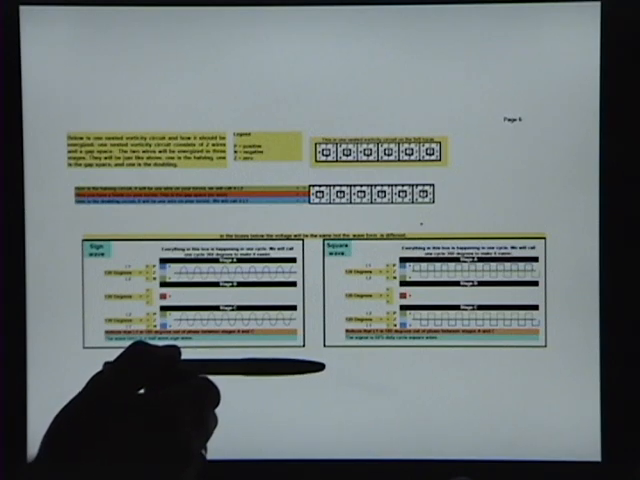
pyautogui.moveTo(250, 350)
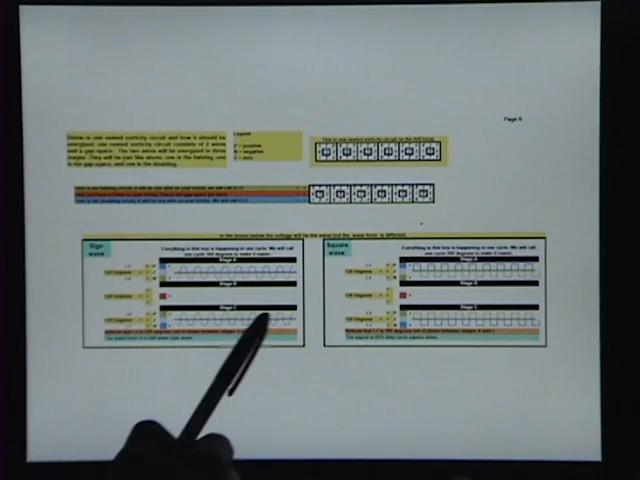